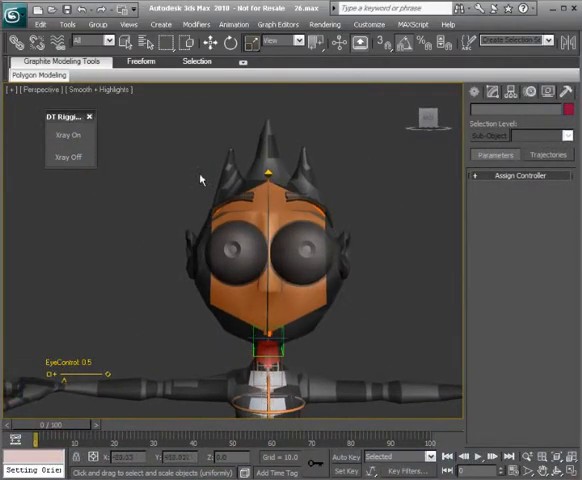
{"action": "mouse_move", "coordinate": [196, 324]}
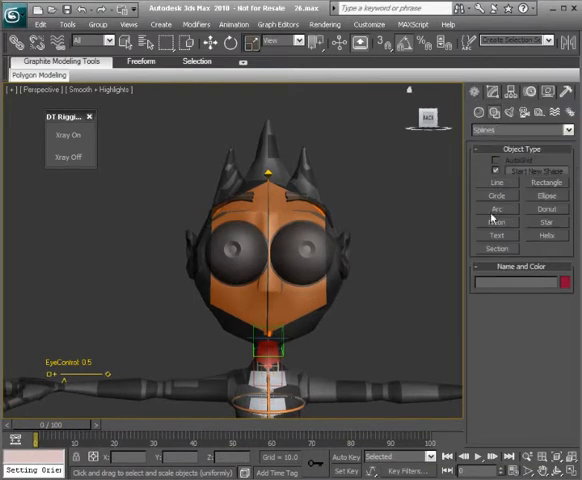
- Choose the Arc spline as the shape to draw from the Create panel
{"action": "left_click", "coordinate": [494, 208]}
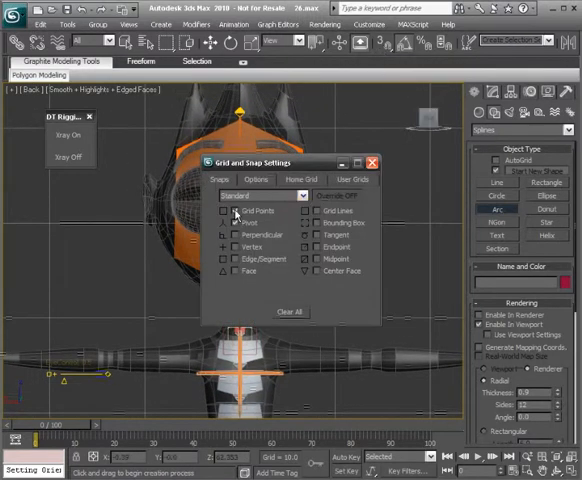
- Enable Pivot snapping in the Grid and Snap Settings
{"action": "left_click", "coordinate": [374, 162]}
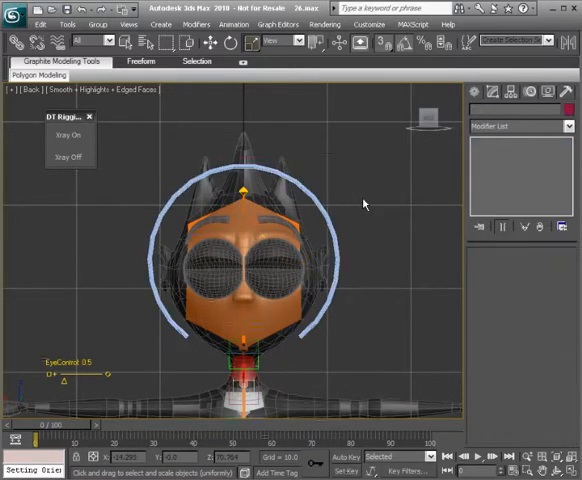
- Maximize the Front viewport (Alt+W) to draw the arc around the head
{"action": "key", "text": "Alt+W"}
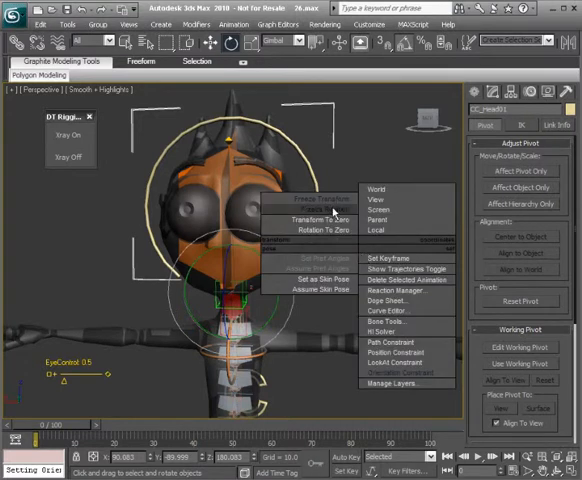
- Freeze the head arc's transforms and close the Track View Curve Editor
{"action": "left_click", "coordinate": [316, 204]}
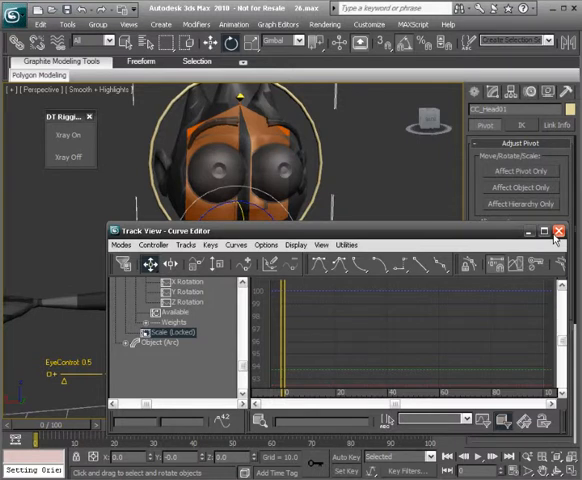
{"action": "left_click", "coordinate": [560, 230]}
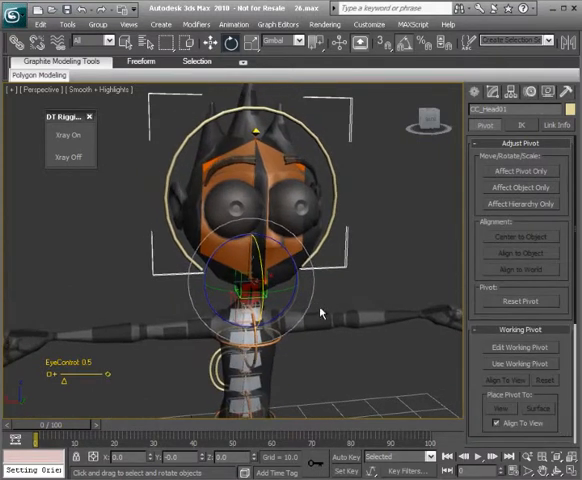